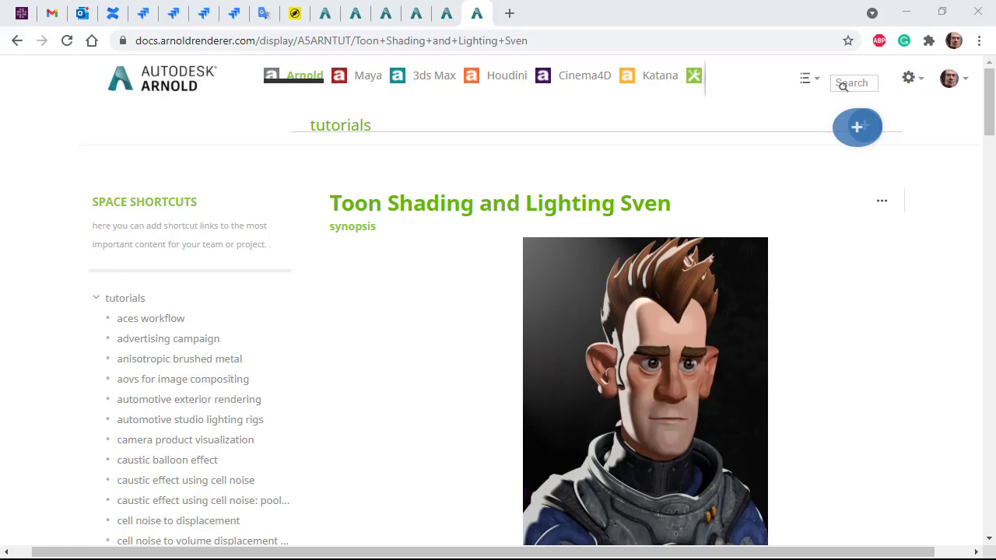
mouse_move(349, 465)
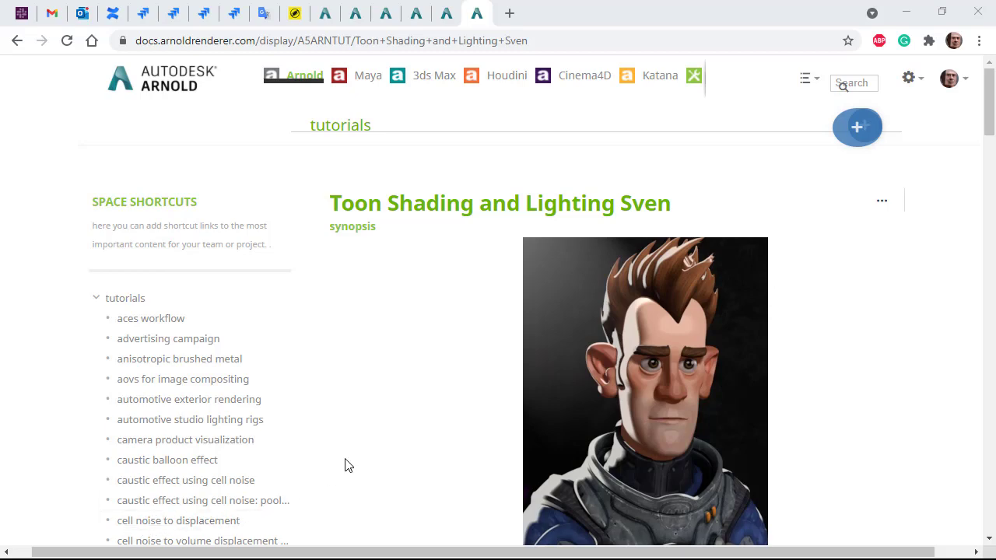
Open AREA's Hyperspace Madness page and scroll toward the Download Assets section
scroll(down, 3)
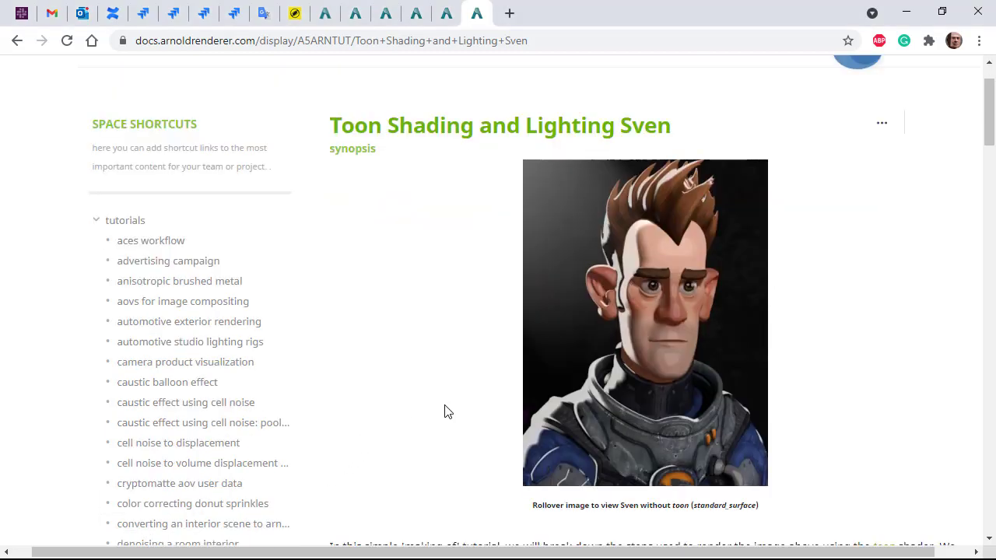
scroll(down, 3)
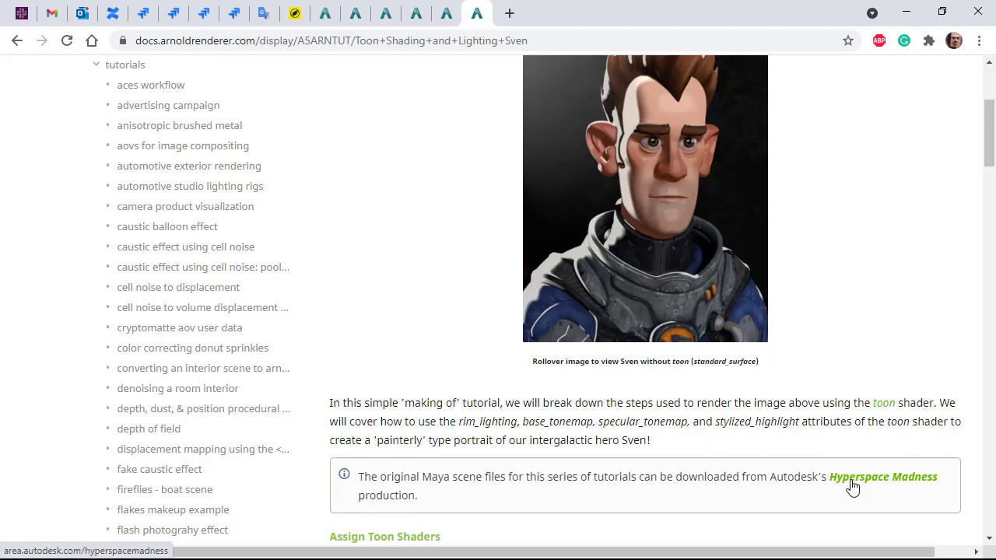
click(882, 476)
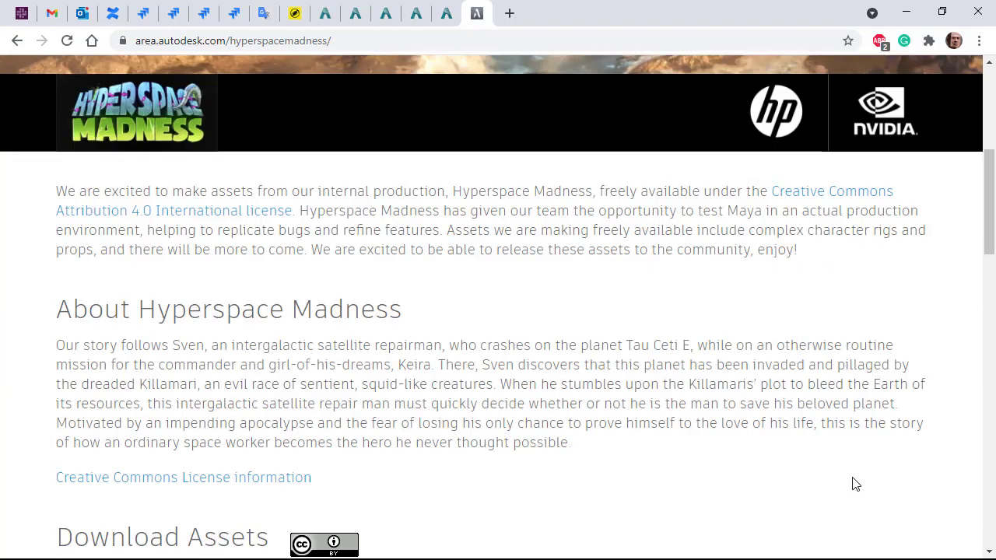
scroll(down, 3)
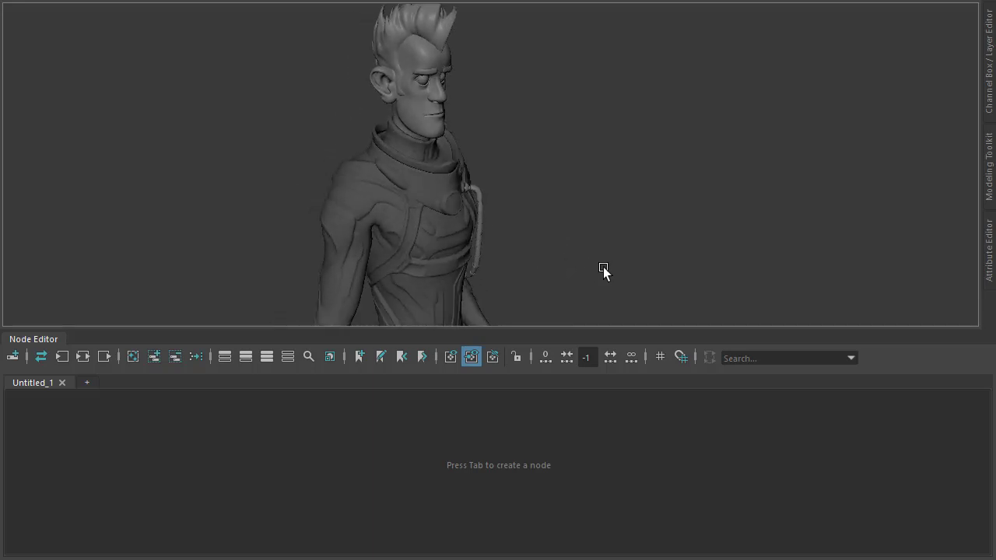
Add an Arnold area light and preview Sven's white head in the Arnold RenderView
key(space)
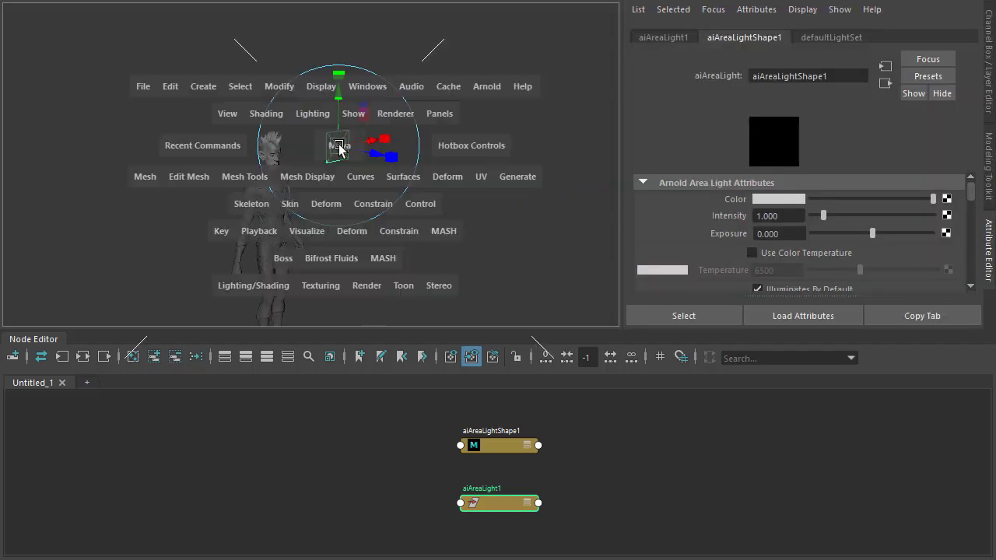
click(339, 145)
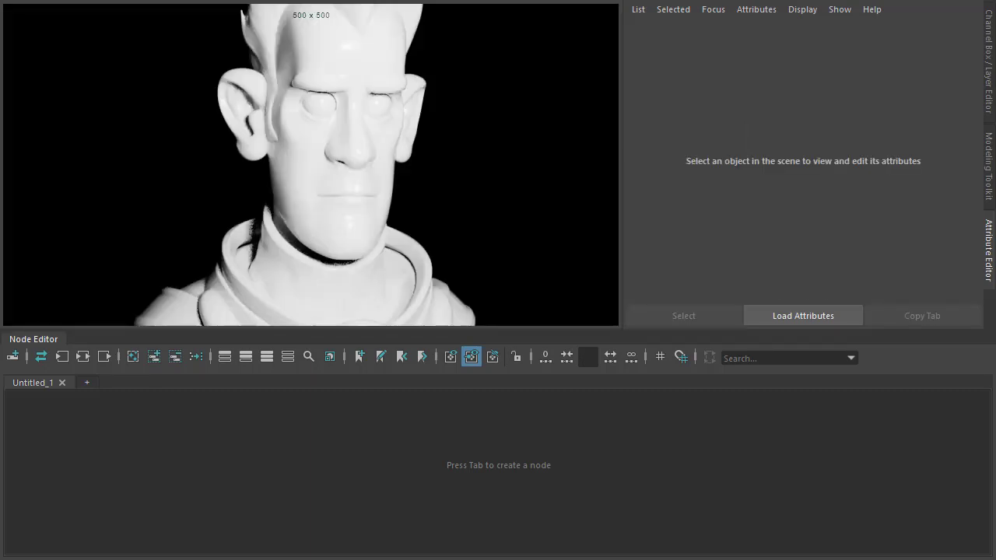
Create aiToon 'suit1' with Base Weight 1 and a sven_diffuse UDIM file as base colour
text(toon)
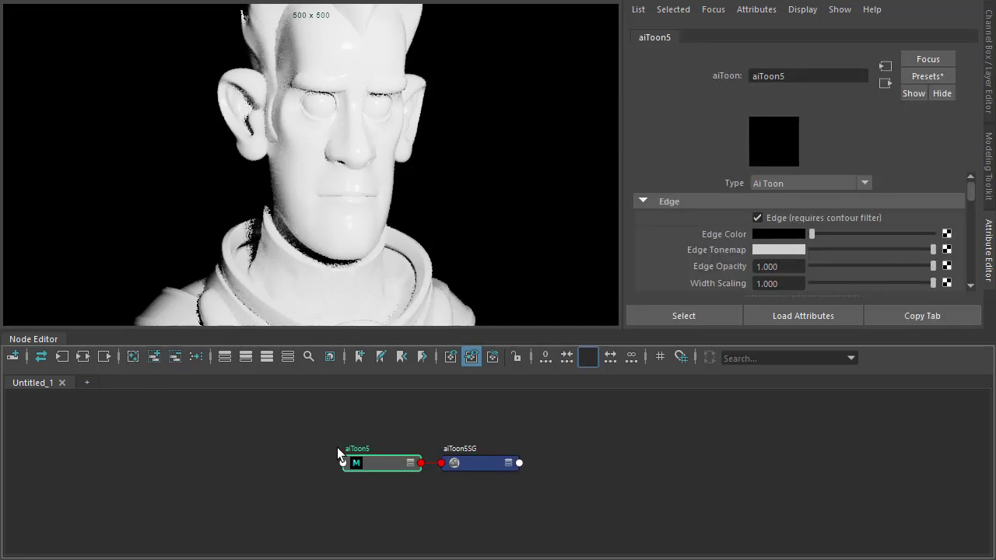
double_click(356, 448)
text(suit1)
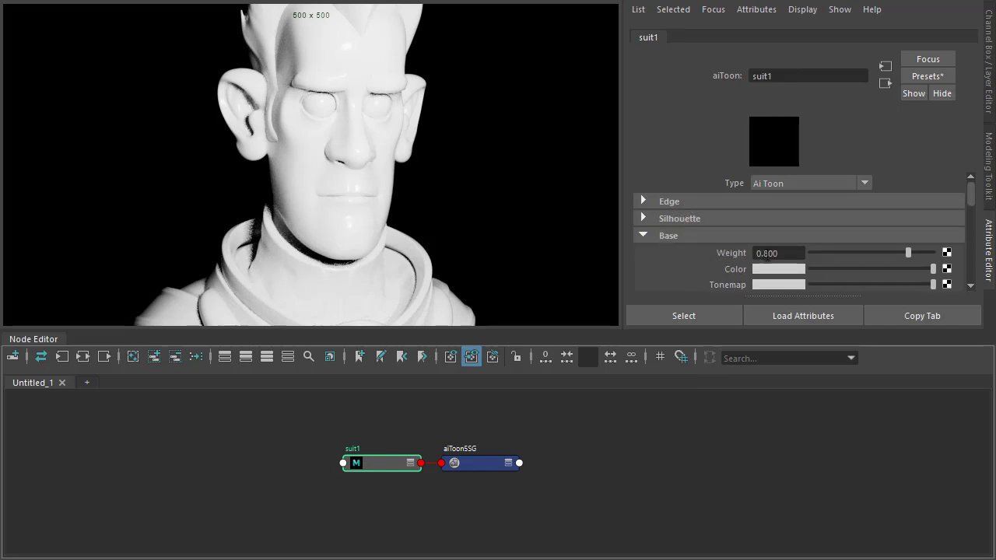
drag(907, 253, 932, 252)
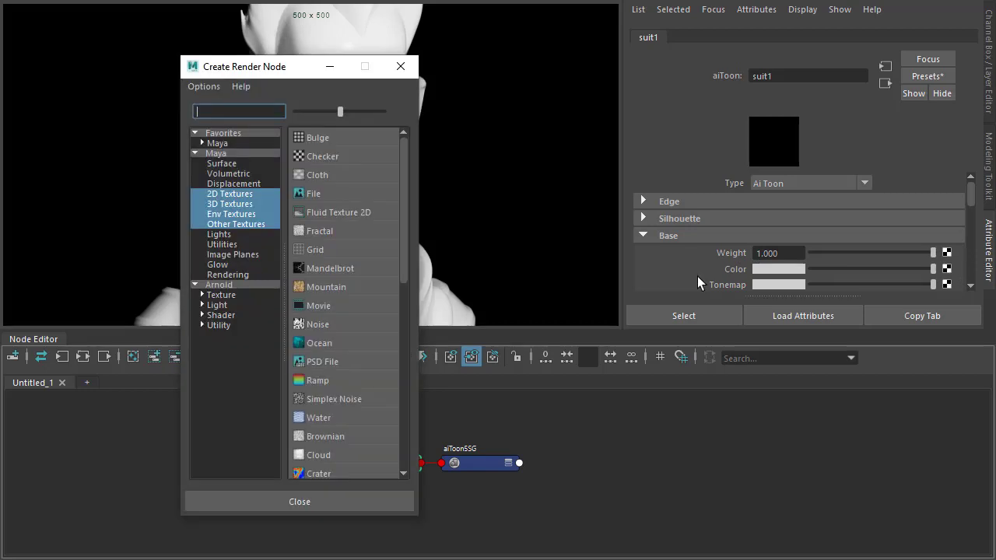
click(314, 193)
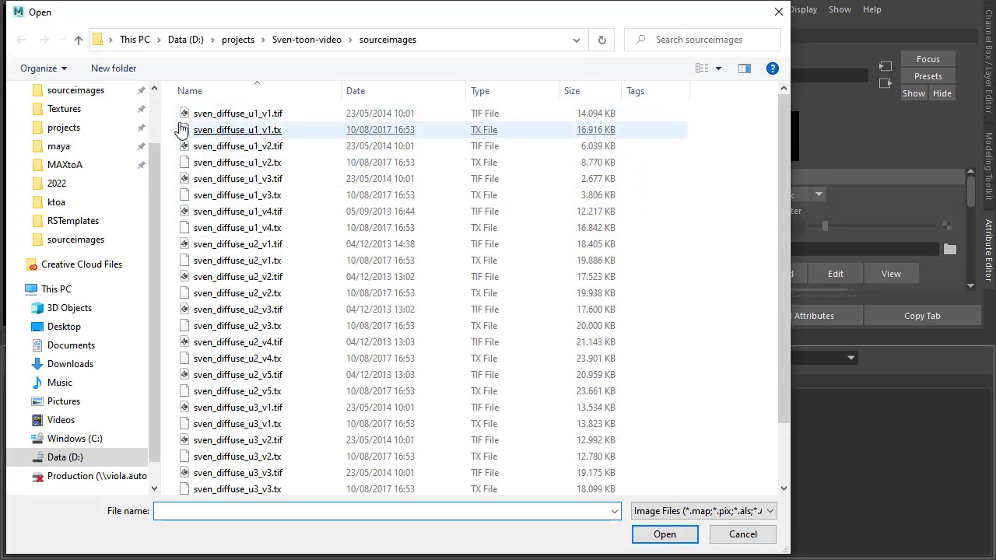
mouse_move(238, 113)
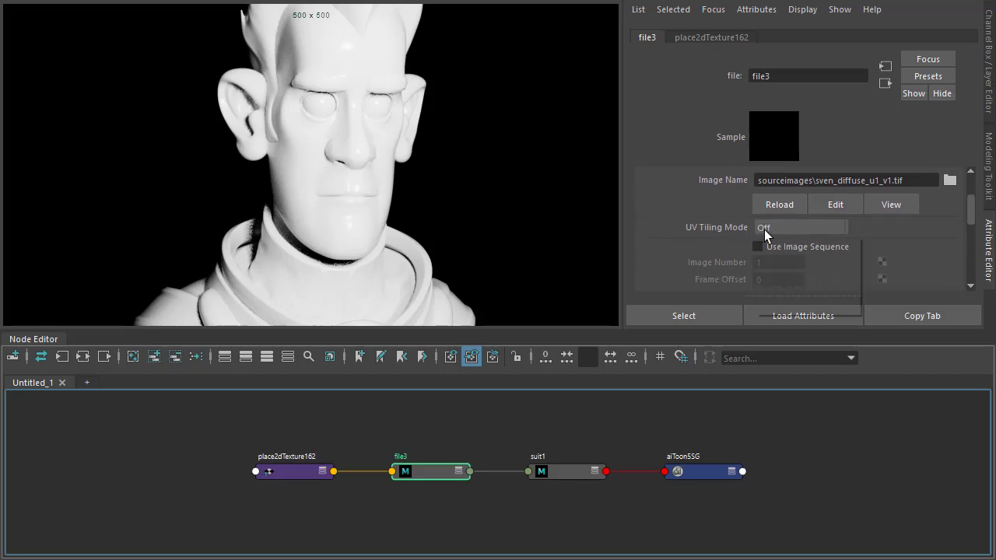
click(799, 227)
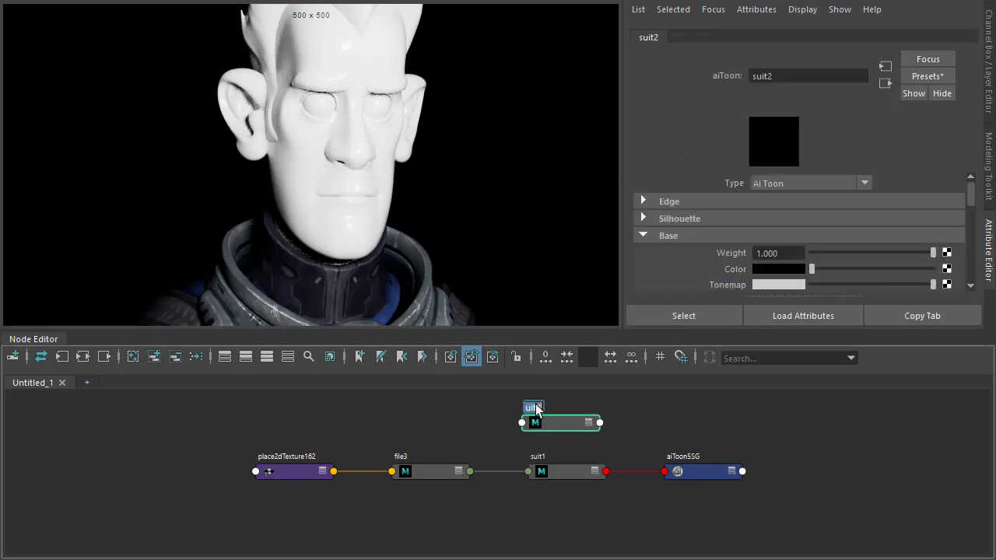
Rename the second aiToon to 'hair' and assign it to the hair and brow meshes
text(hair)
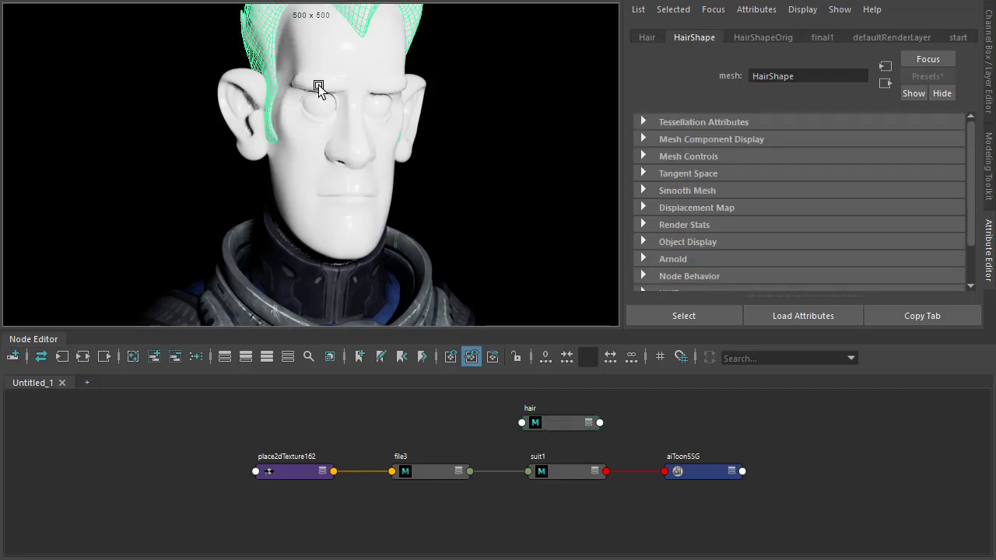
right_click(534, 422)
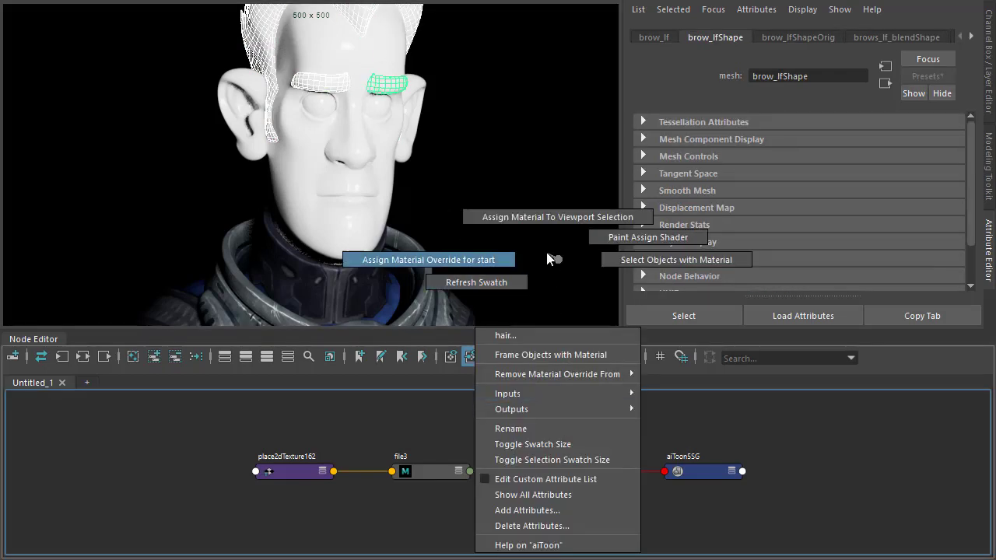
click(504, 335)
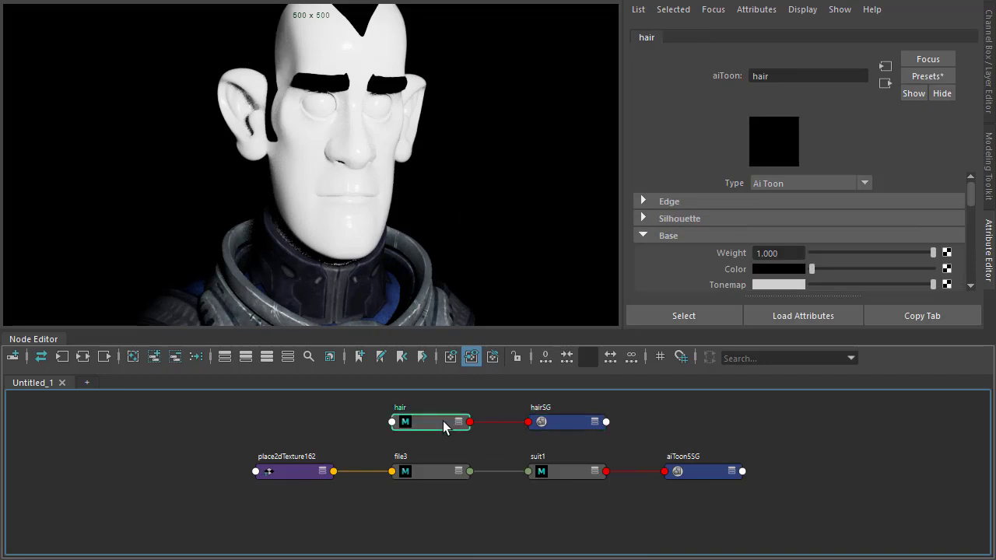
mouse_move(431, 430)
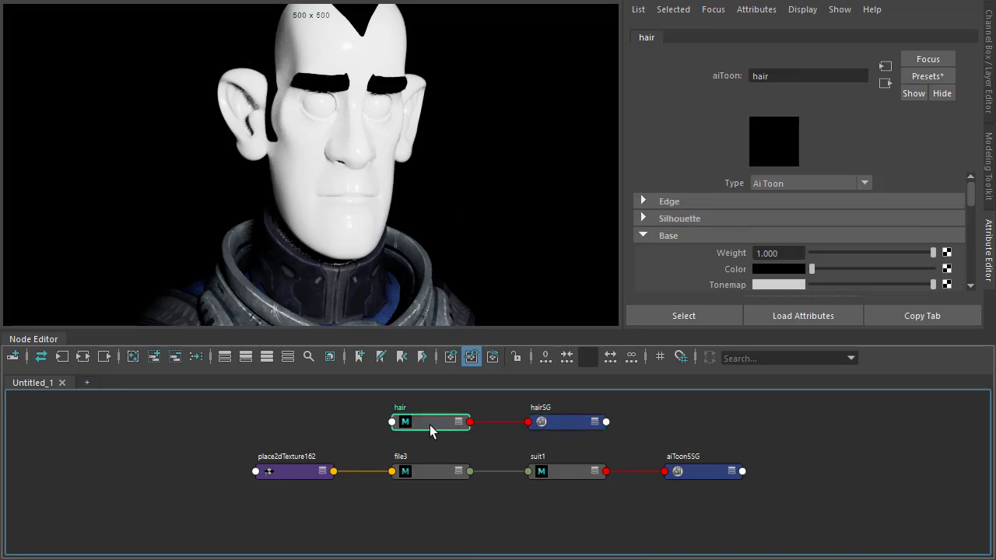
mouse_move(691, 281)
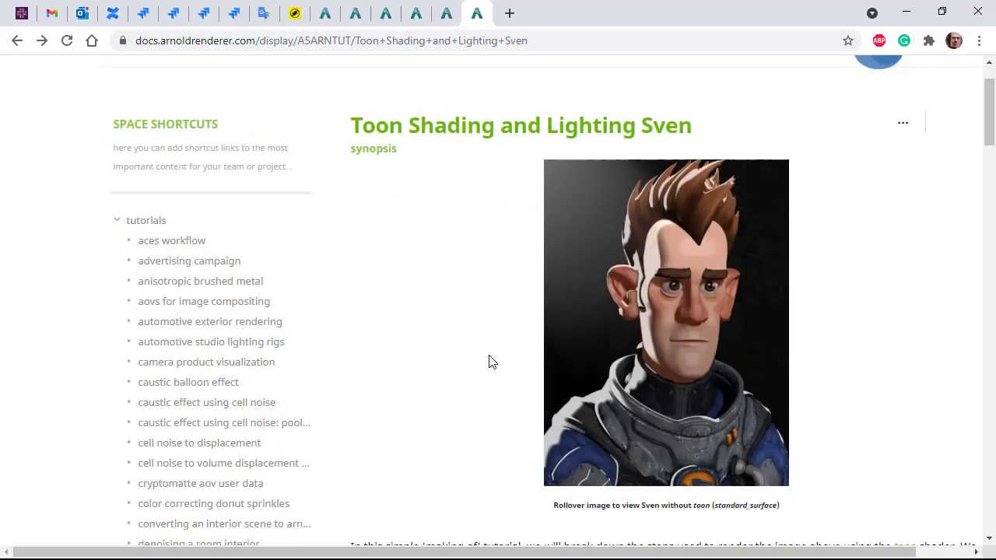
Scroll the Arnold tutorial down to the Base Tonemap (ramp) section
scroll(down, 3)
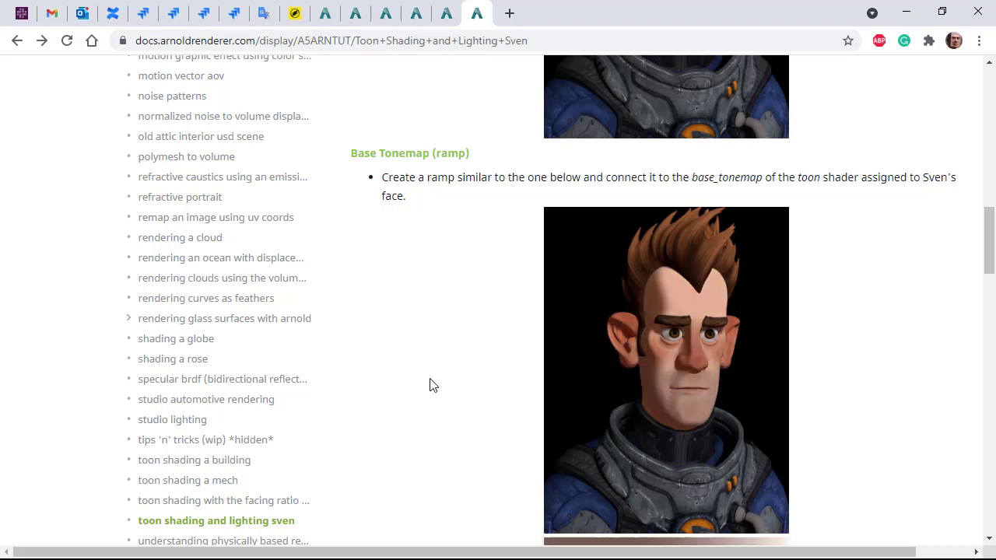
scroll(down, 3)
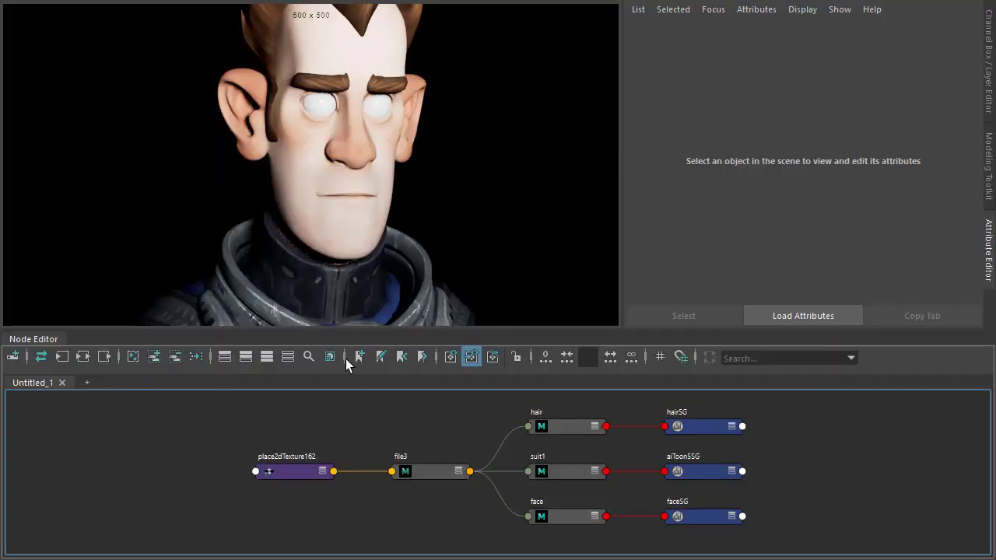
Map the face shader's Base Tonemap to an aiRampRgb with a brown key at 0.5
click(567, 515)
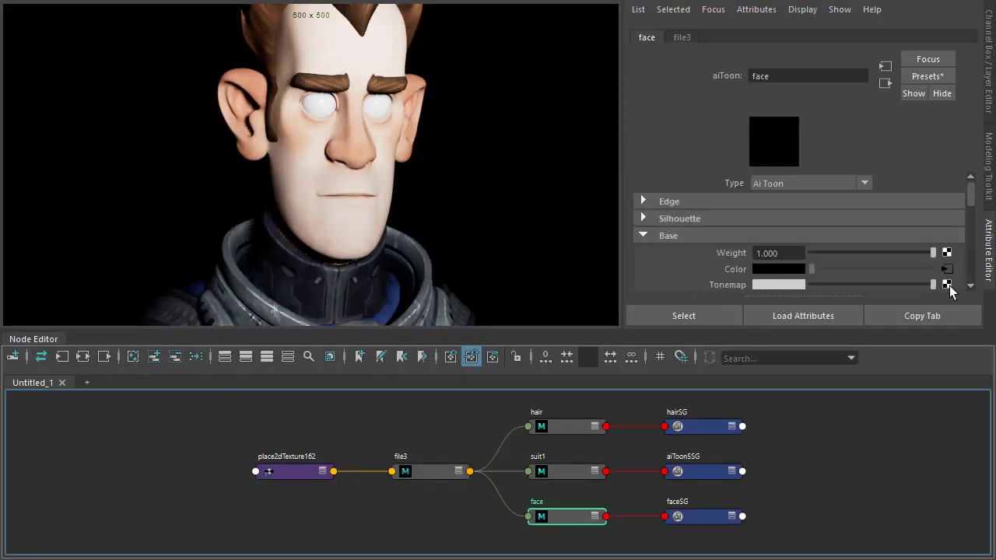
text(ram)
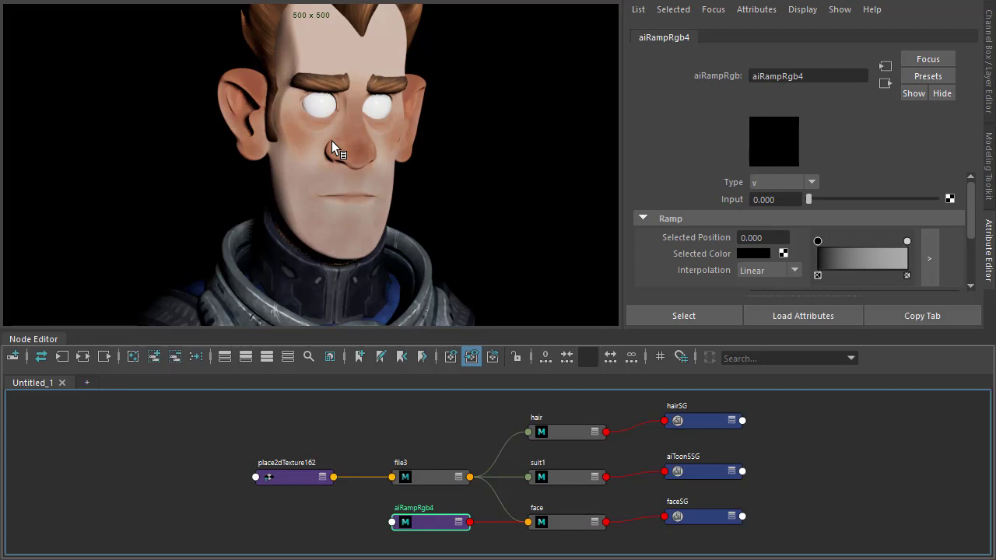
click(753, 253)
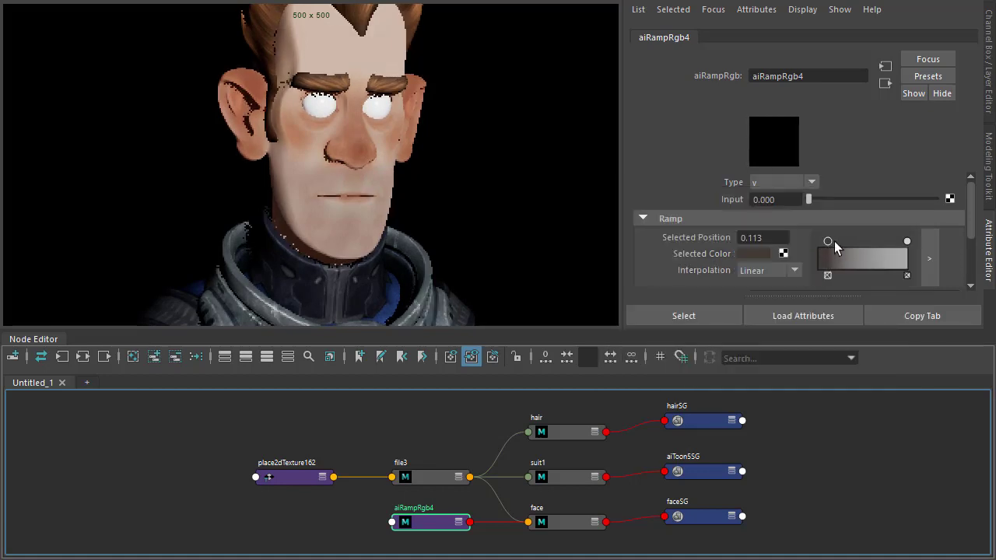
drag(828, 241, 862, 242)
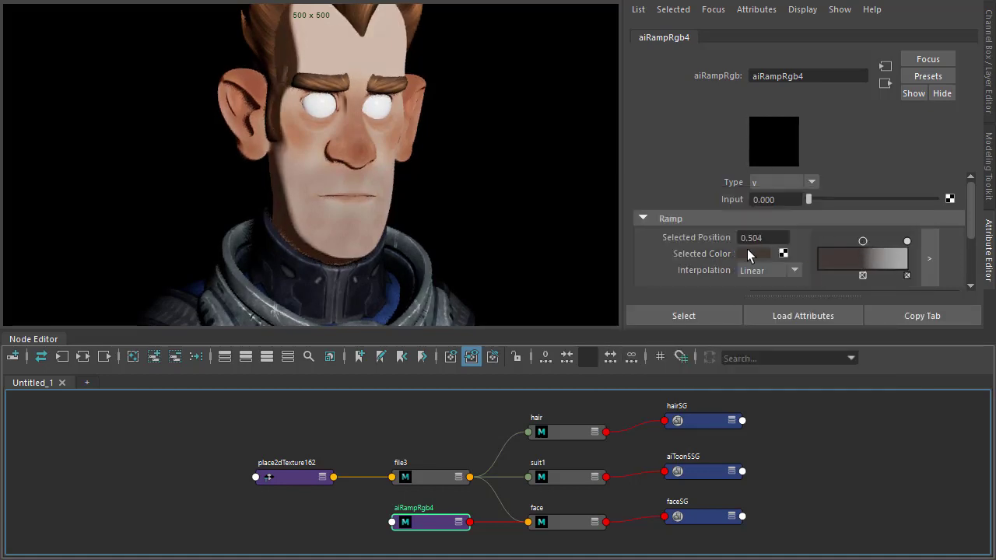
click(766, 253)
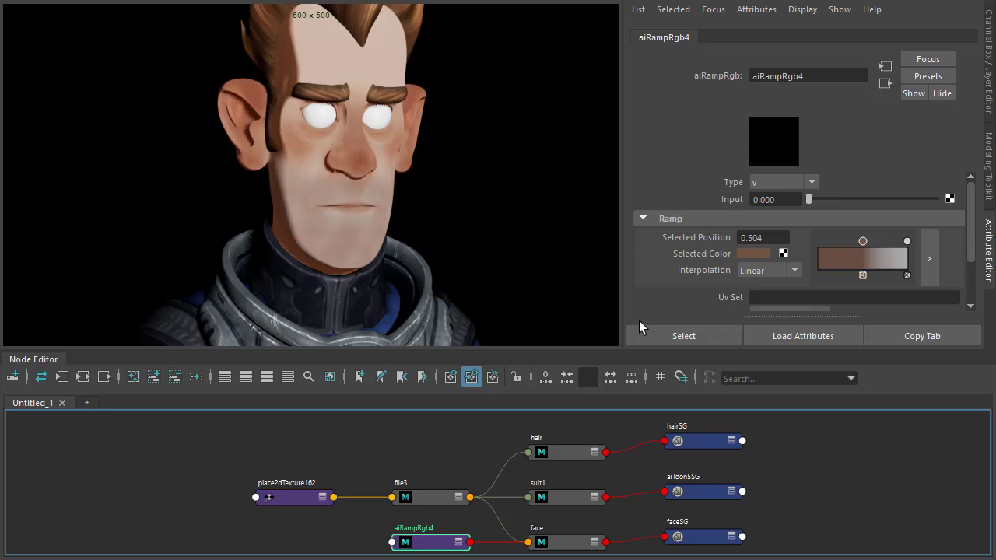
scroll(down, 3)
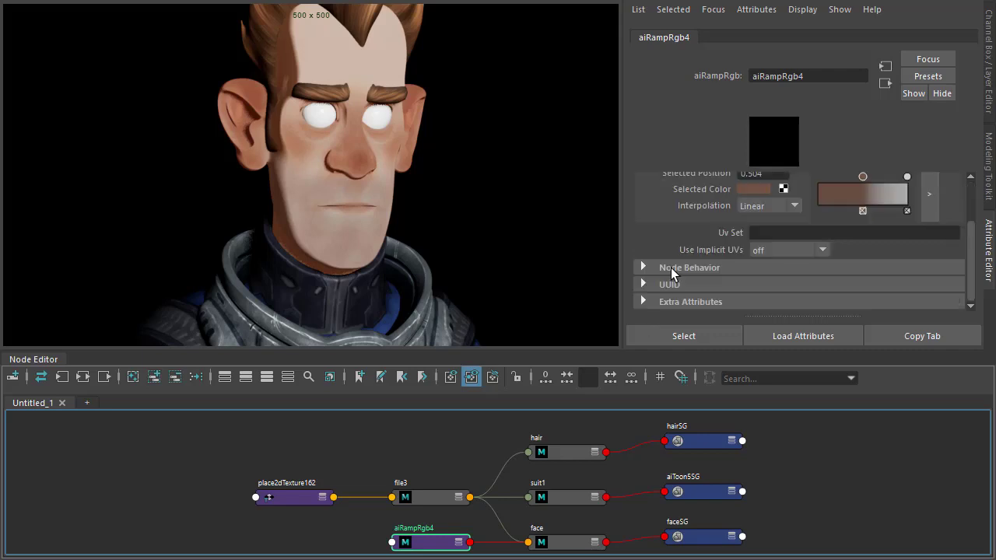
click(567, 542)
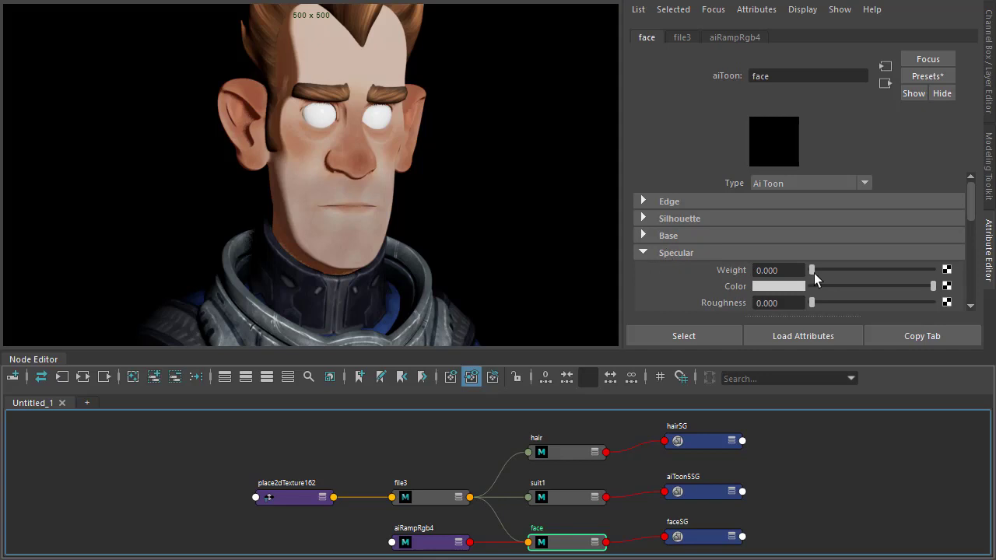
Set the face shader's Specular Weight to about 0.331 and shift the specular ramp's dark point
drag(813, 270, 862, 270)
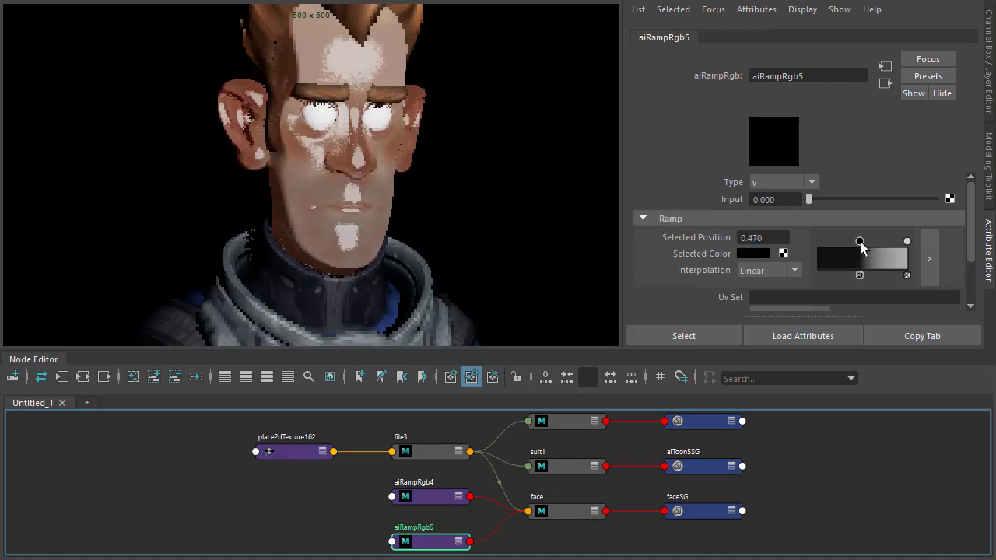
drag(860, 241, 870, 241)
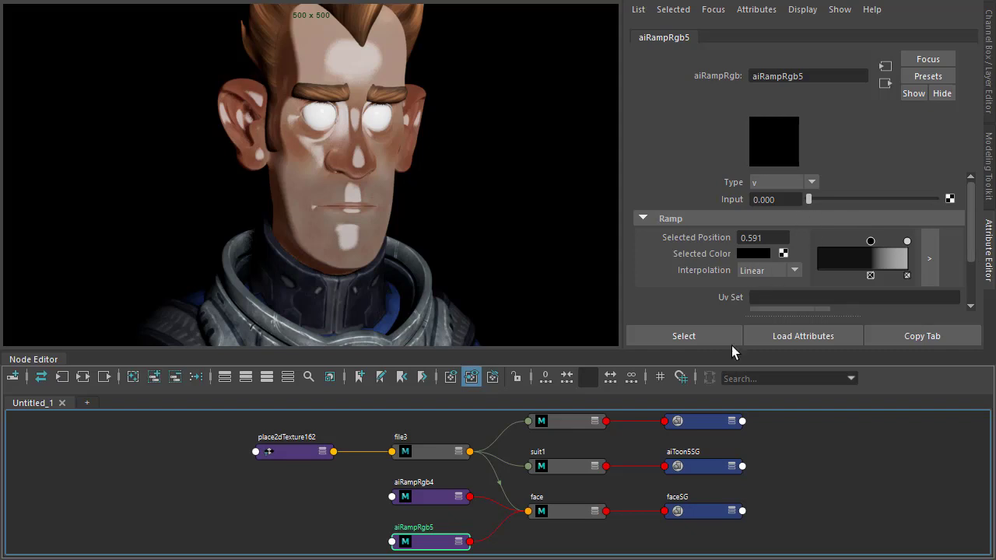
click(566, 511)
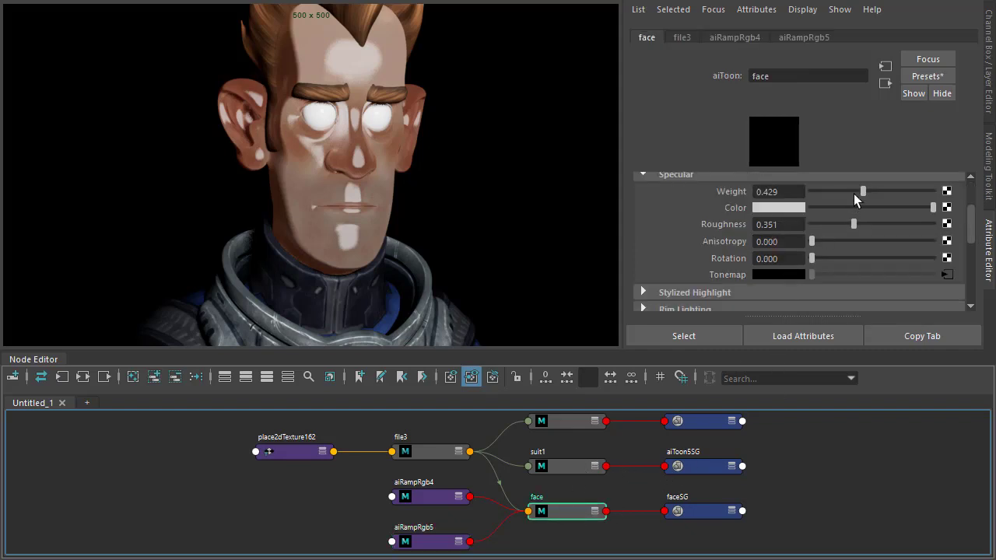
drag(861, 191, 844, 191)
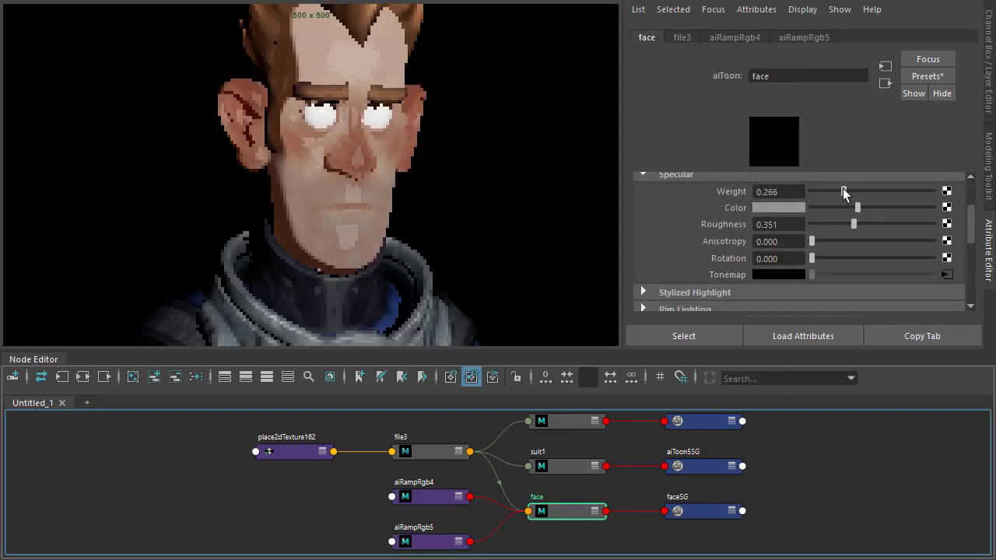
drag(842, 191, 852, 191)
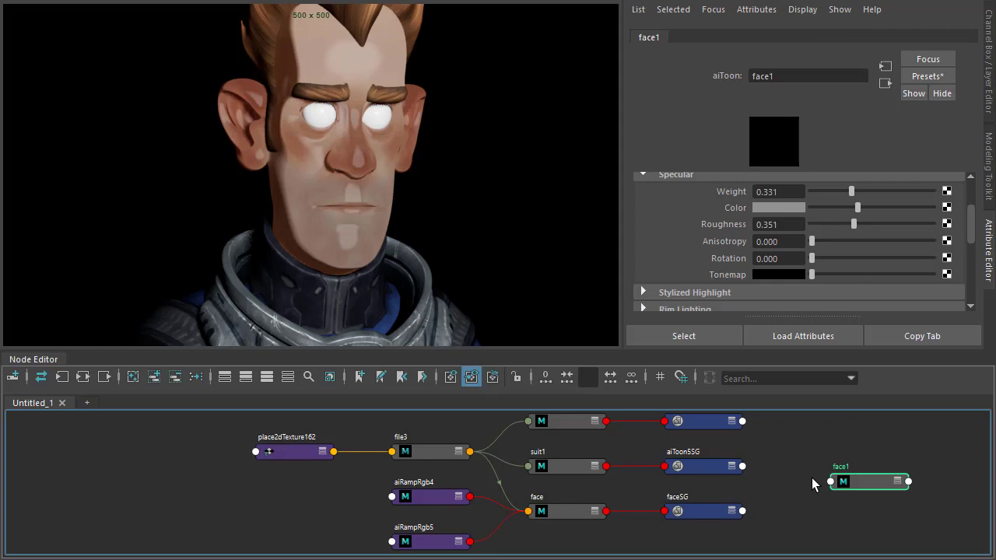
Rename the face1 shader to 'eyes' and assign it to the Eyes mesh
double_click(840, 466)
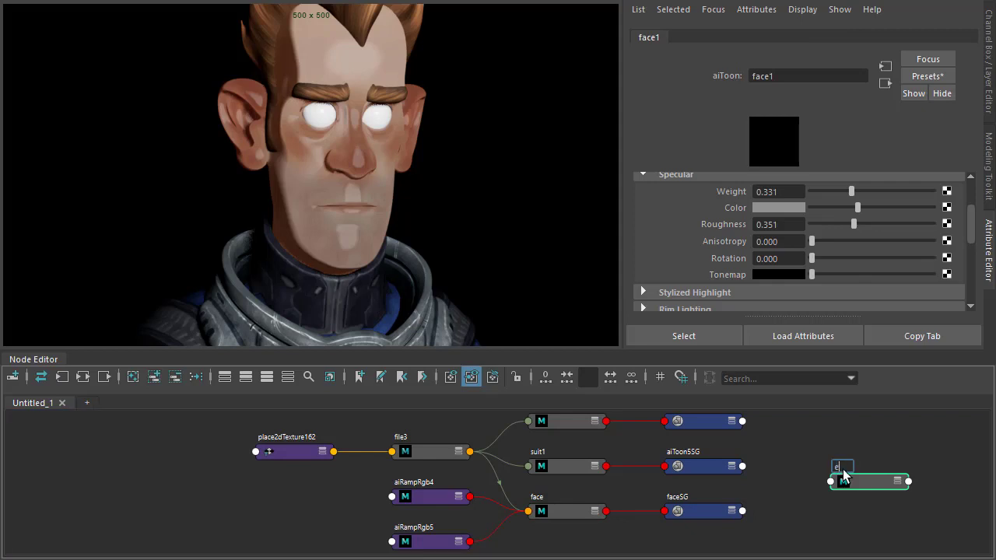
text(eyes)
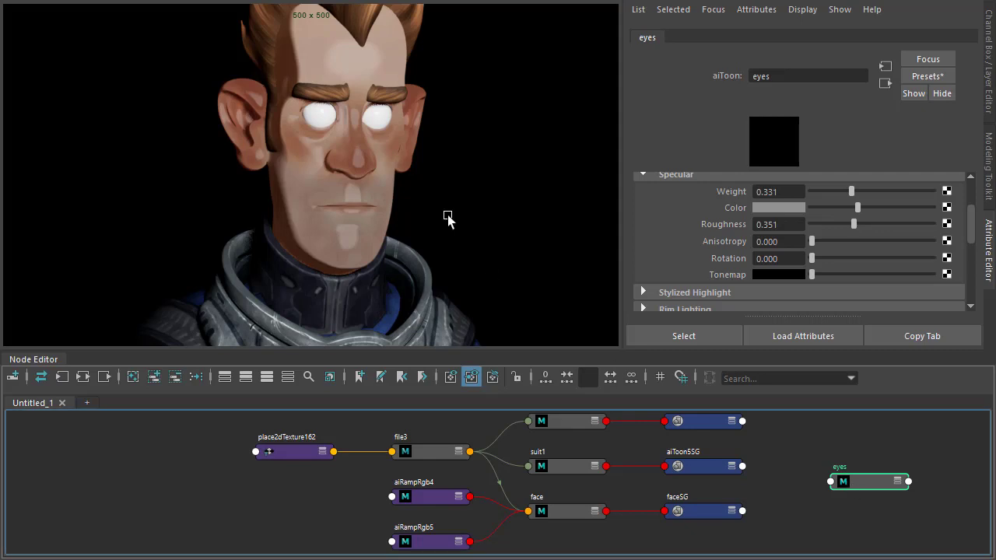
click(868, 481)
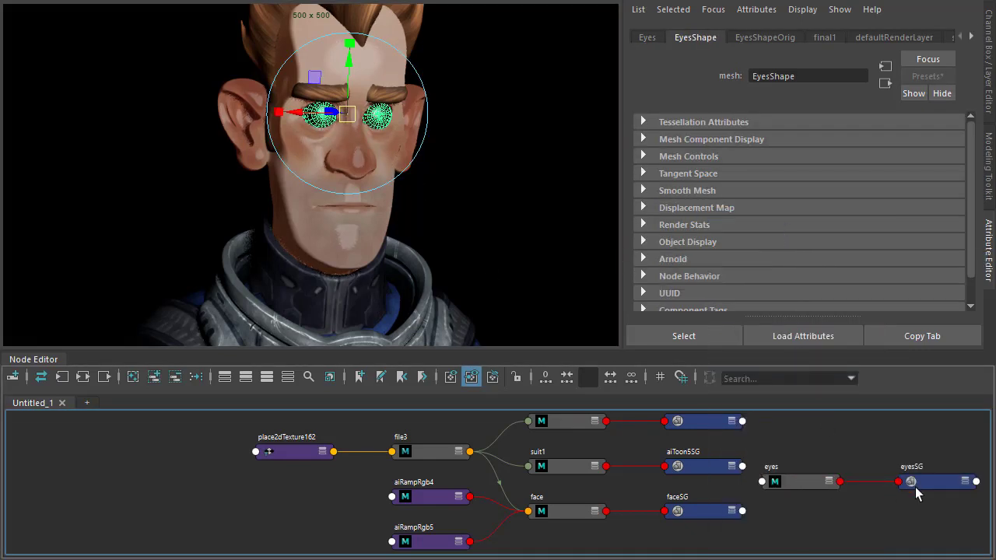
click(774, 480)
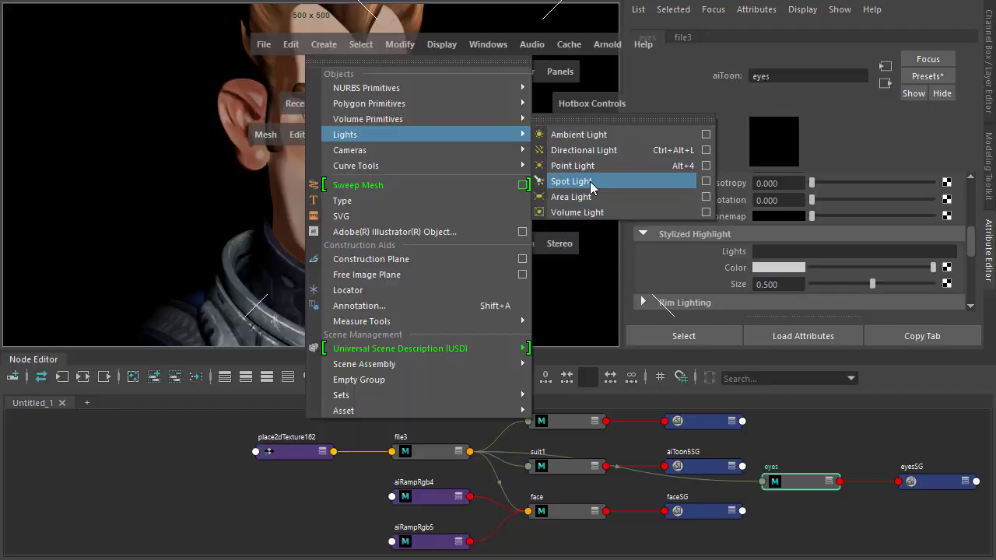
Create a spot light and move it beside Sven's head in the persp view
click(571, 180)
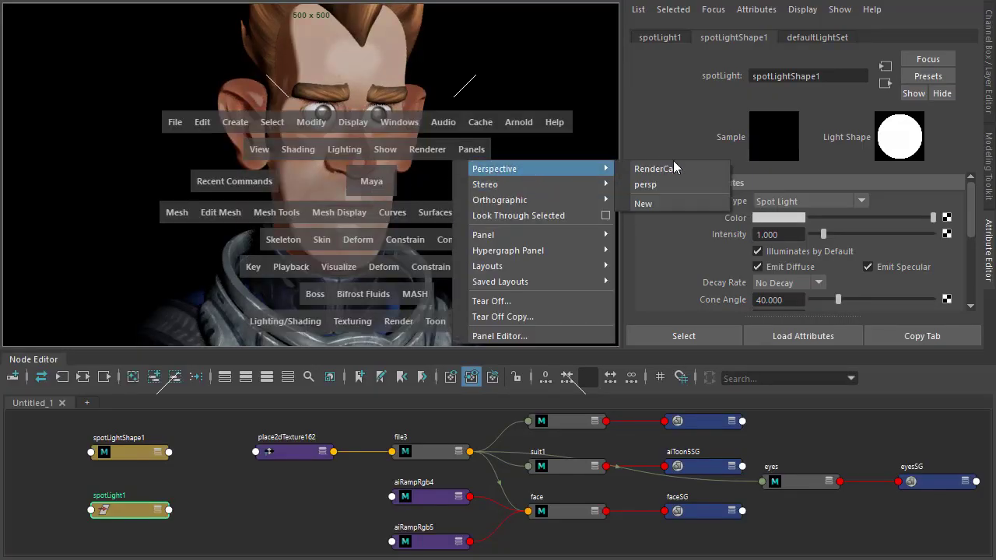
click(645, 184)
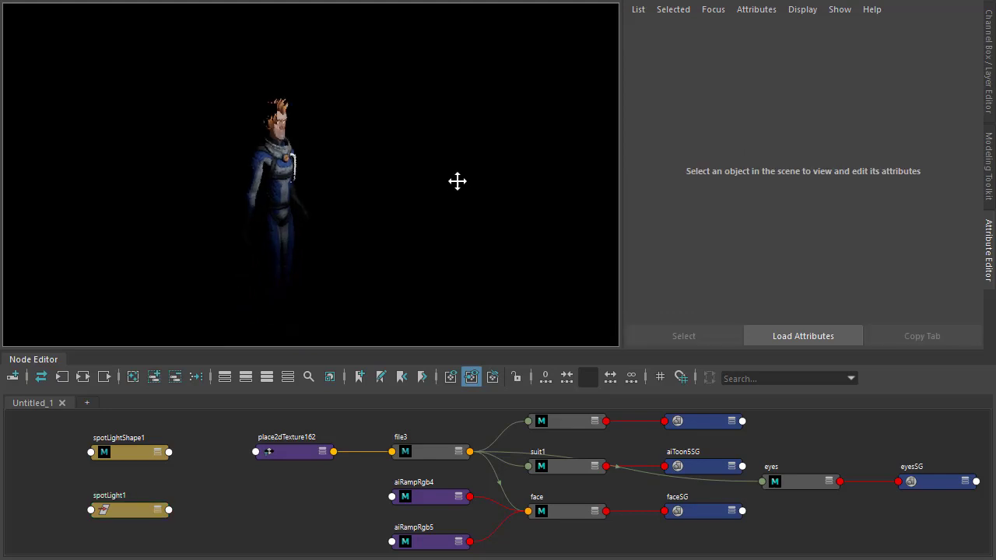
click(129, 509)
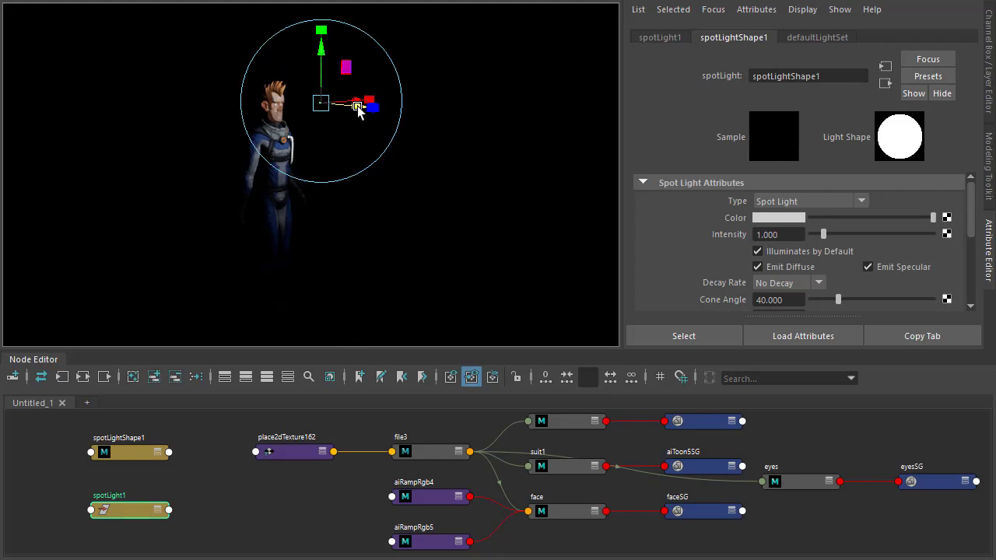
drag(356, 105, 389, 183)
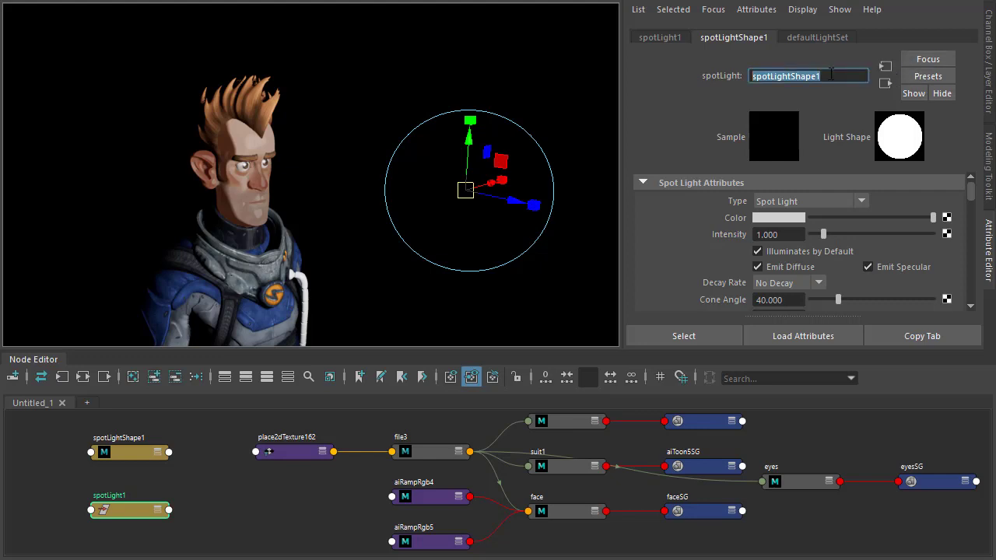
click(774, 481)
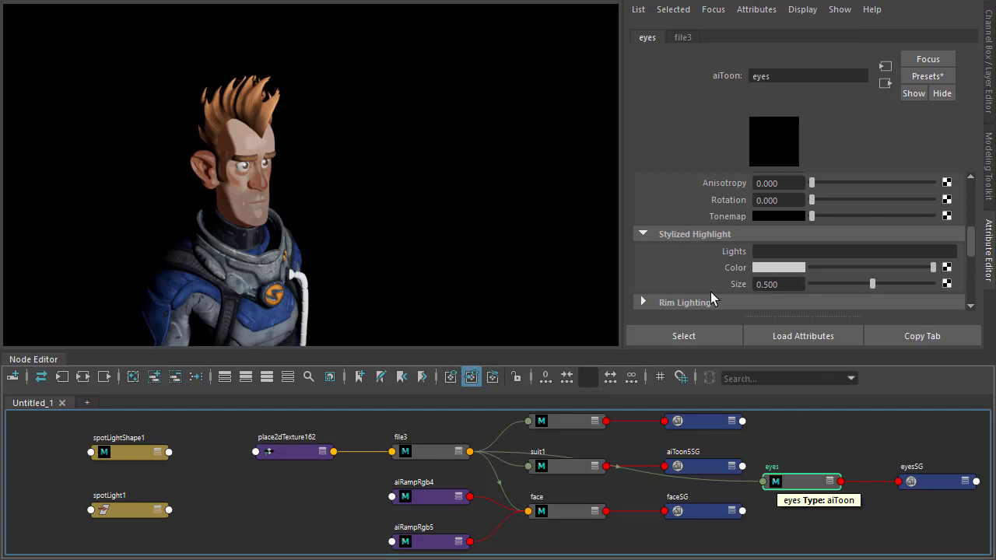
Add spotLightShape1 to the eyes shader's Stylized Highlight lights and set Size to 0.221
click(854, 251)
text(spotLightShape1)
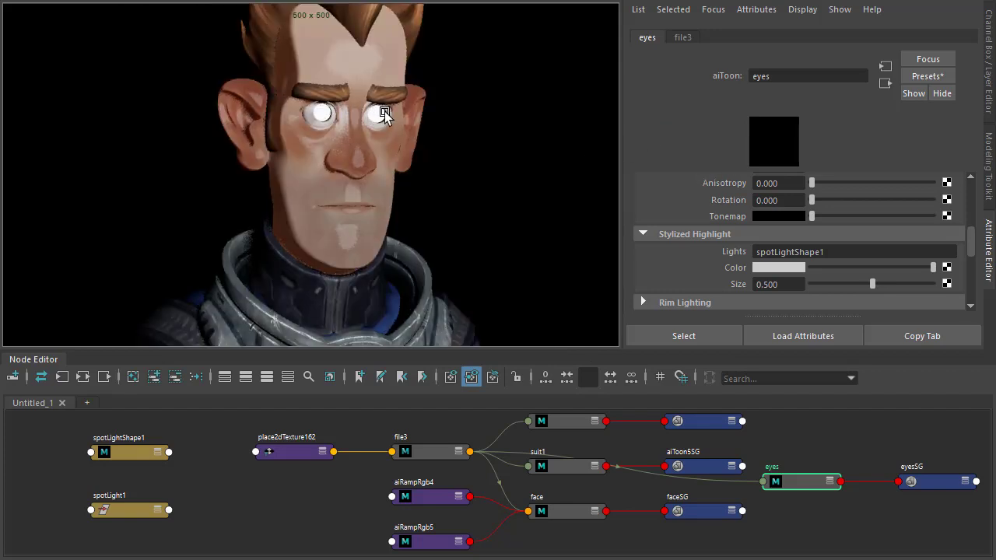
drag(871, 284, 839, 284)
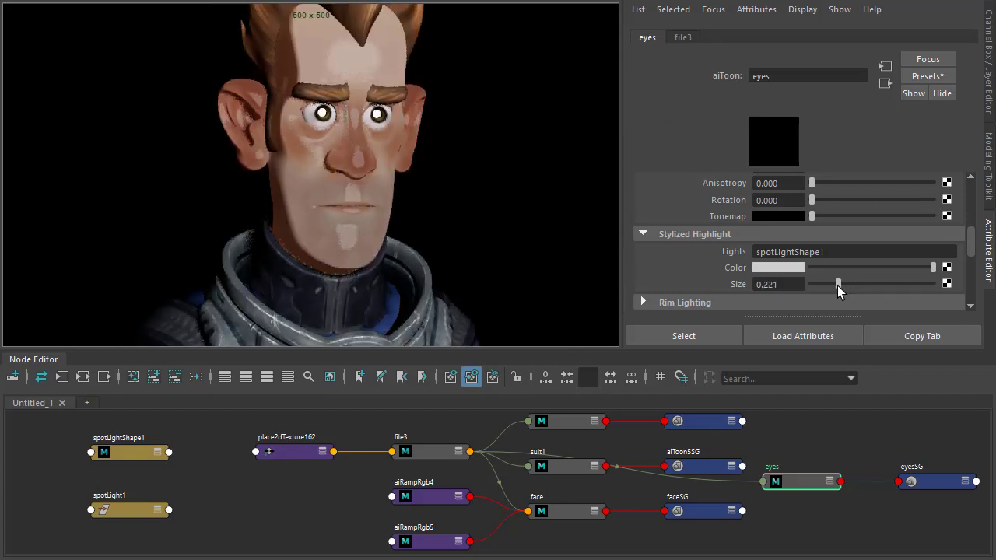
drag(838, 284, 827, 284)
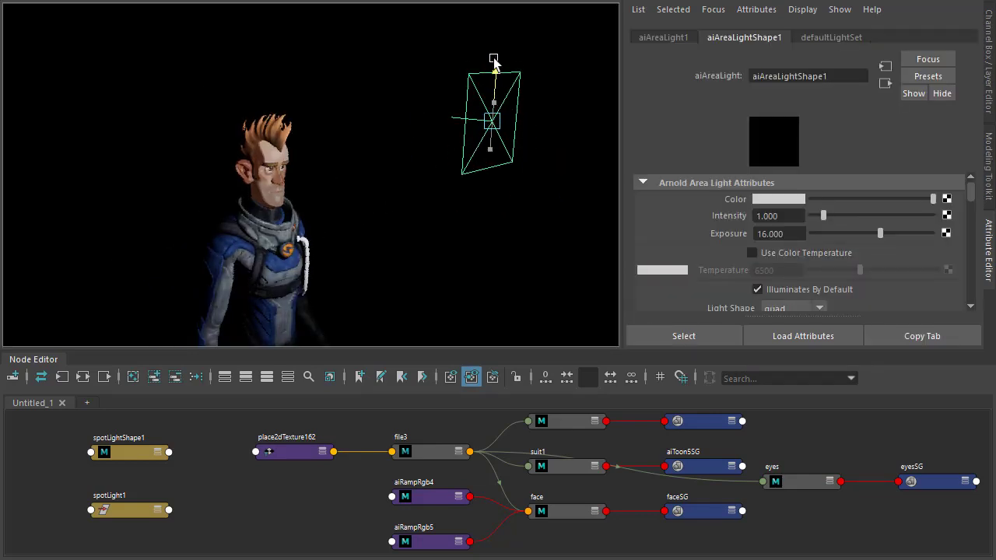
Check the area-lit render, then view the Rim Lighting section of the Arnold docs
key(space)
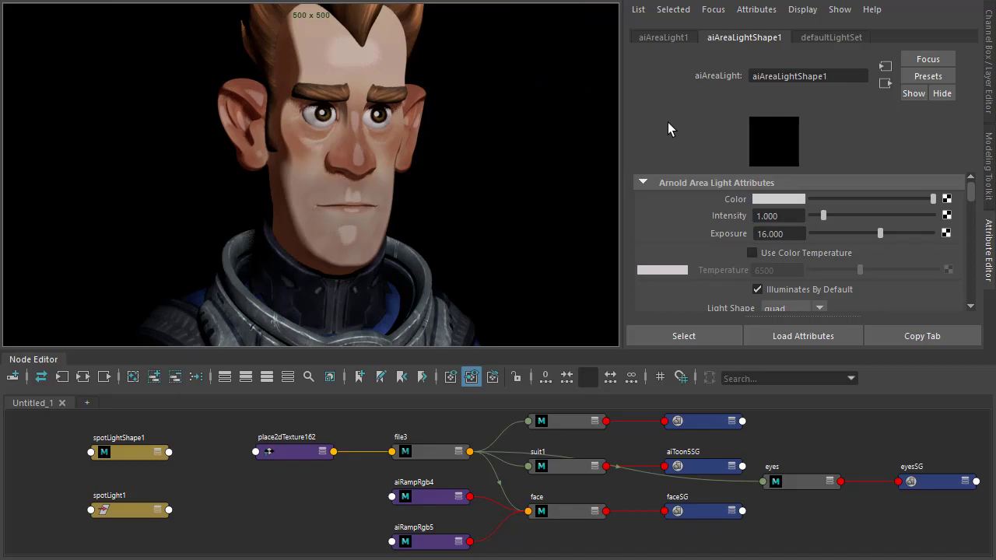
click(476, 13)
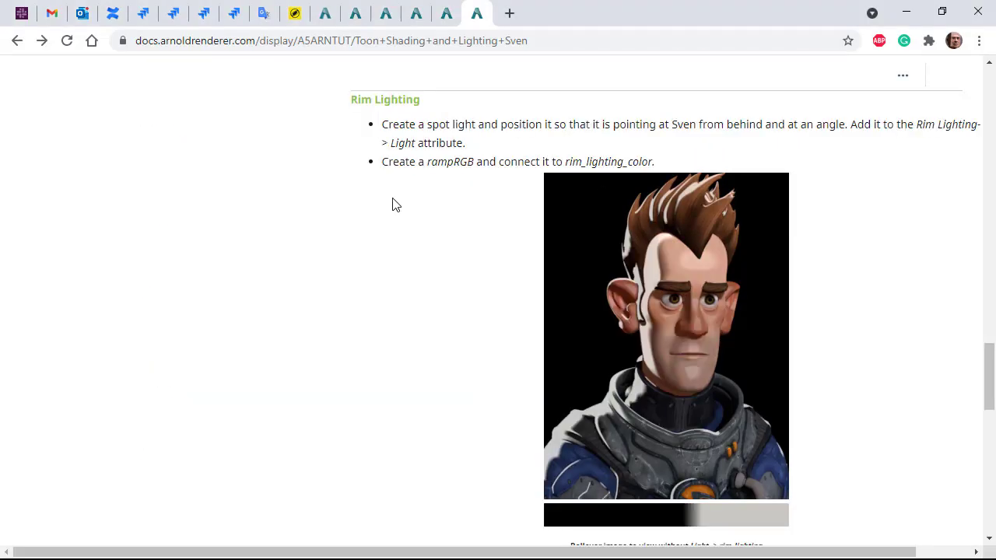
mouse_move(638, 307)
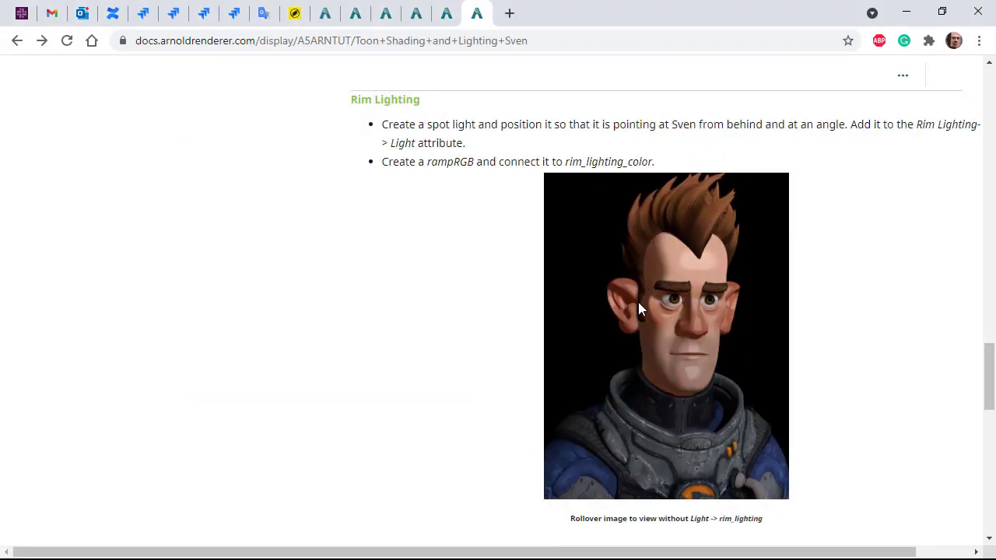
mouse_move(425, 392)
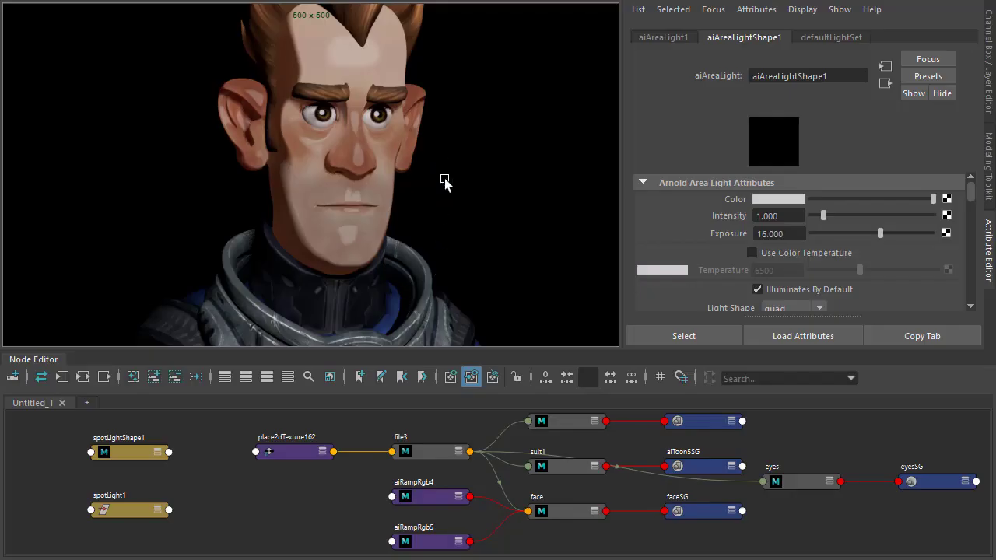
Select the new directional light and rotate it to shine on Sven from behind
key(space)
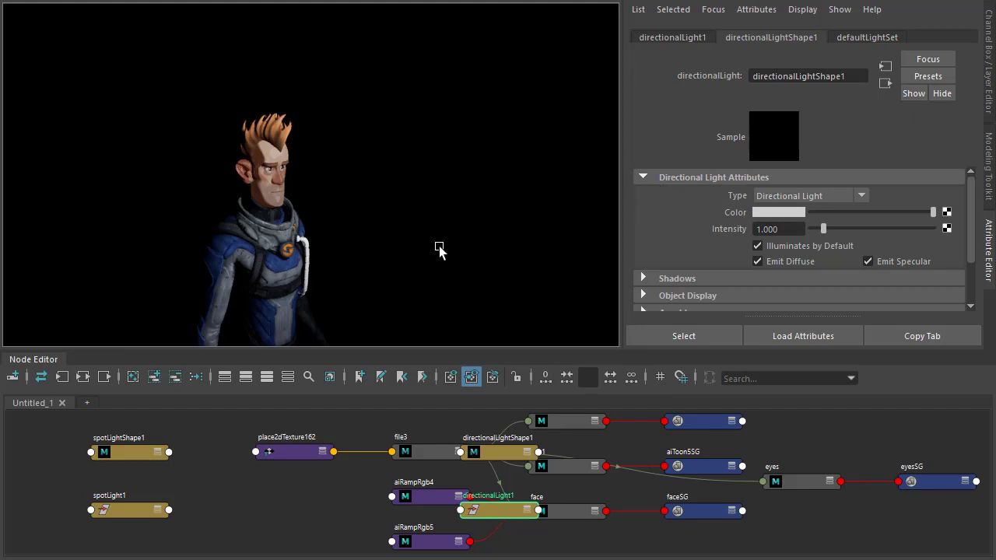
click(770, 37)
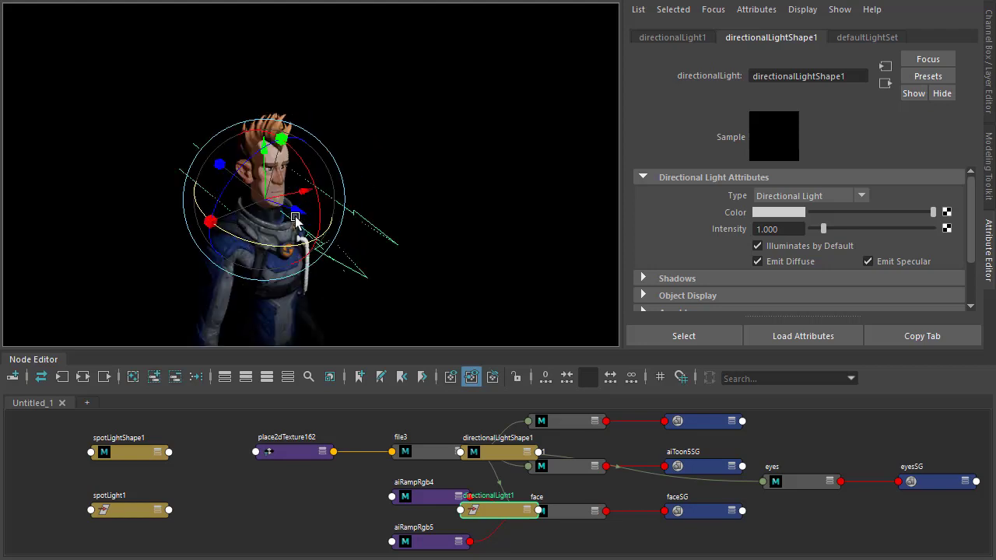
drag(296, 216, 315, 202)
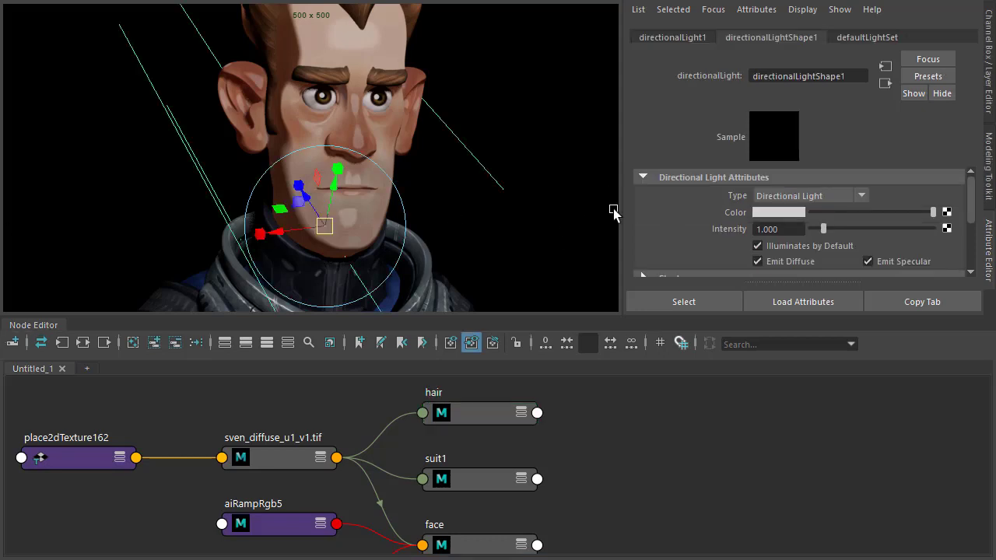
Set suit1's rim light to directionalLightShape1 and raise its rim tint to 0.442
double_click(807, 75)
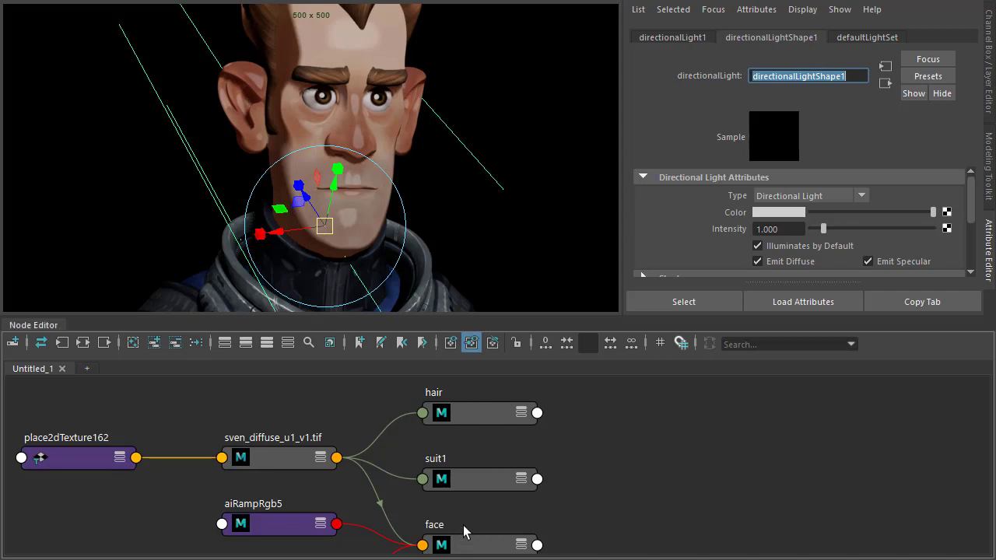
click(480, 479)
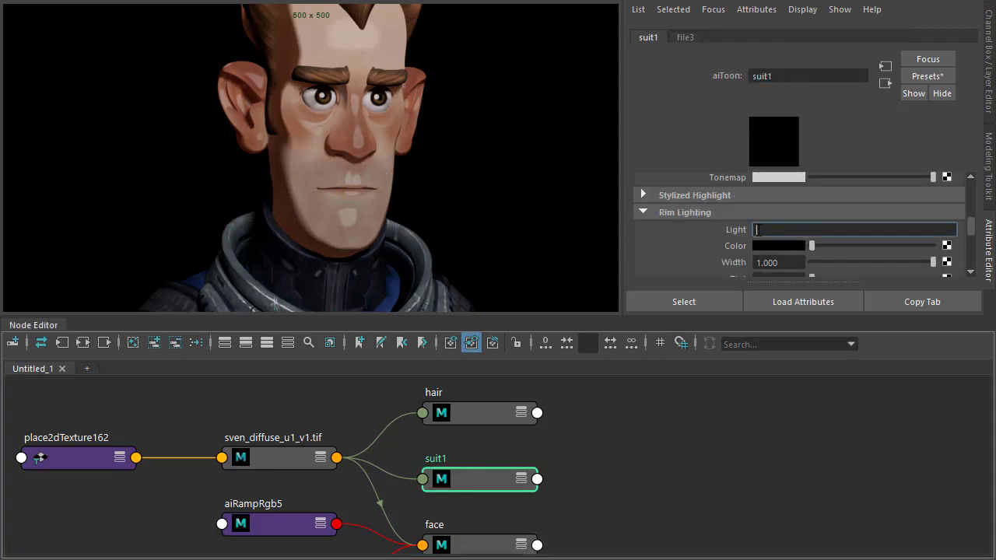
text(directionalLightShape1)
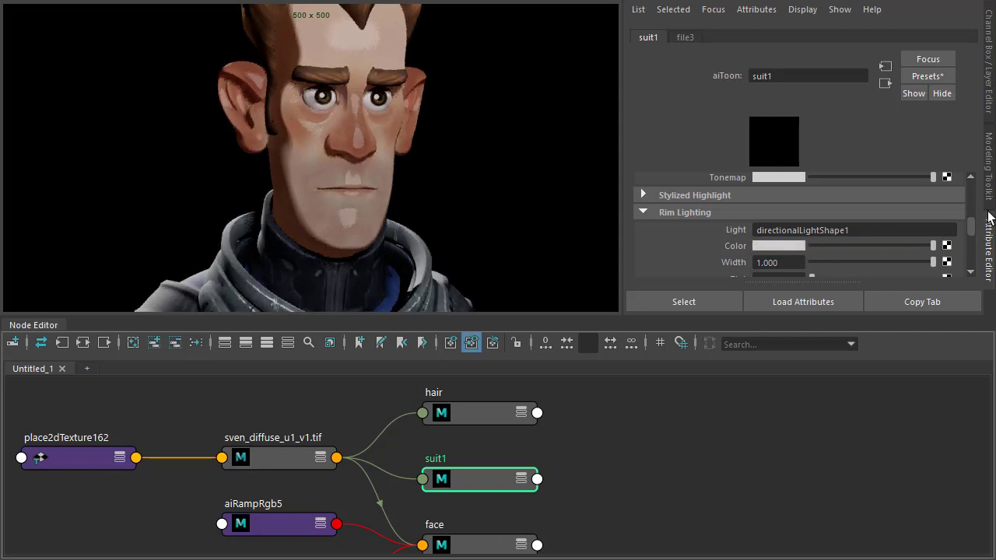
scroll(down, 3)
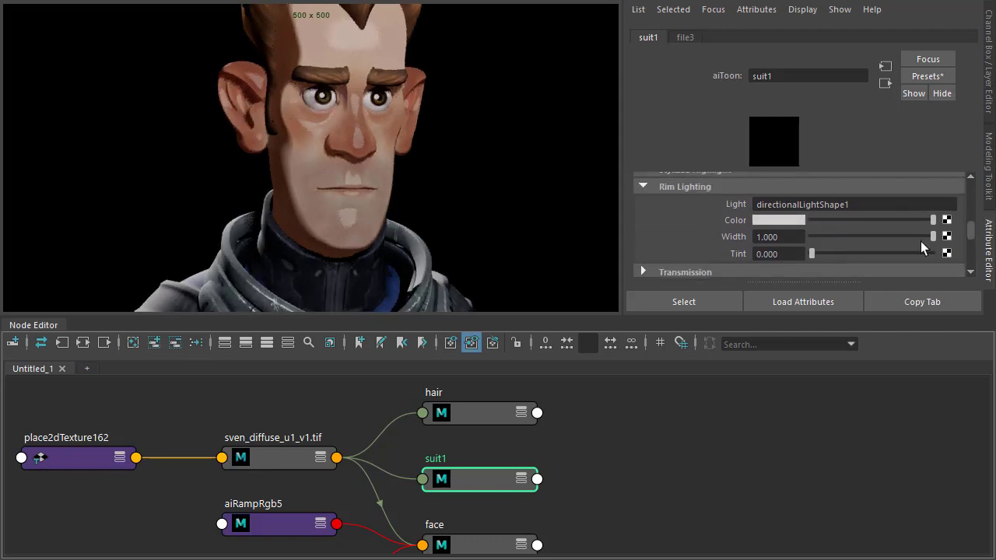
drag(811, 253, 863, 254)
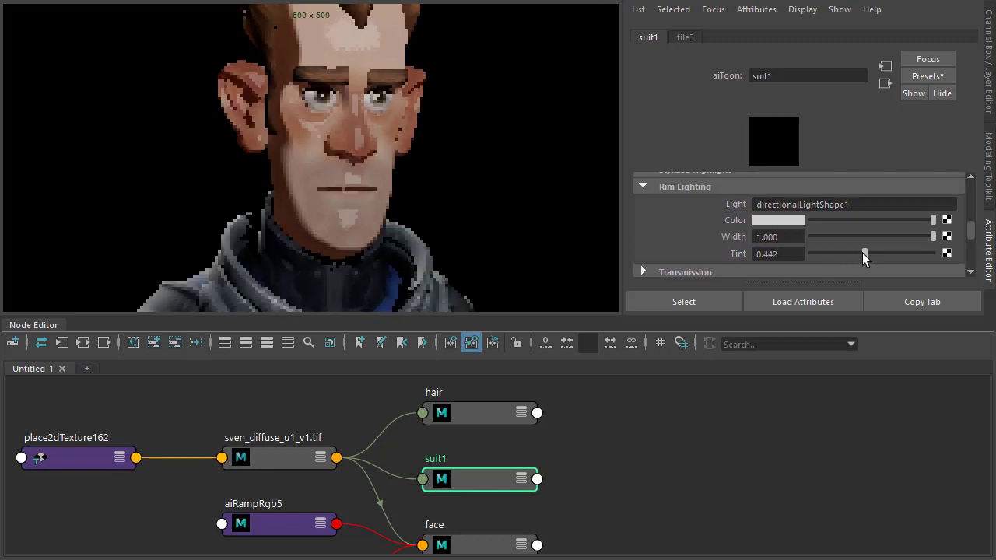
drag(863, 252, 854, 253)
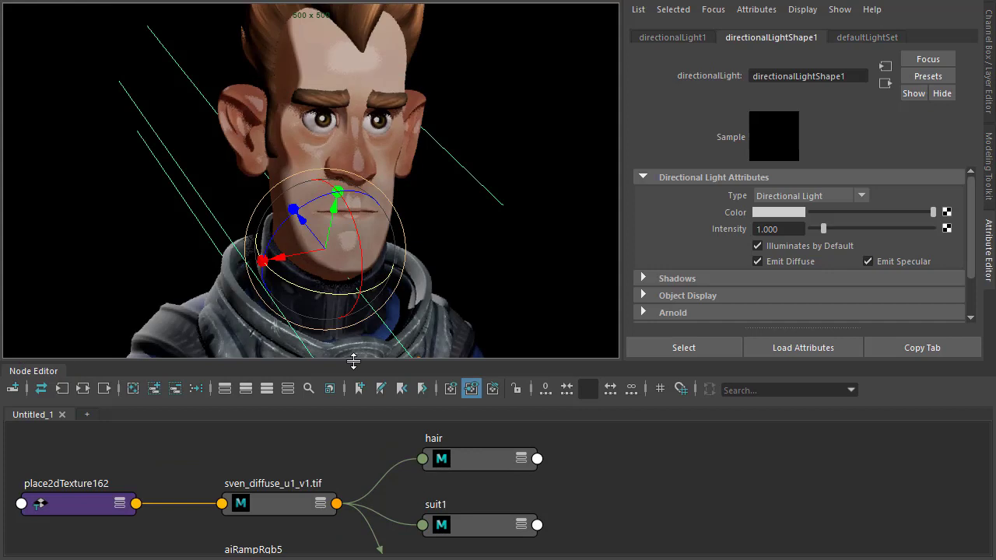
mouse_move(493, 492)
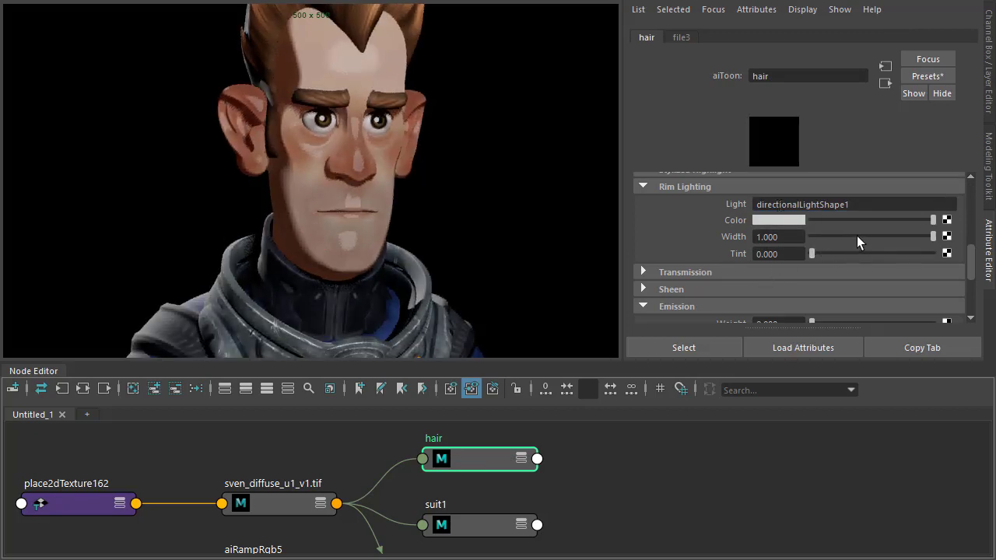
Narrow the hair's rim width to 0.286 and push its rim tint to 0.487
drag(933, 236, 846, 236)
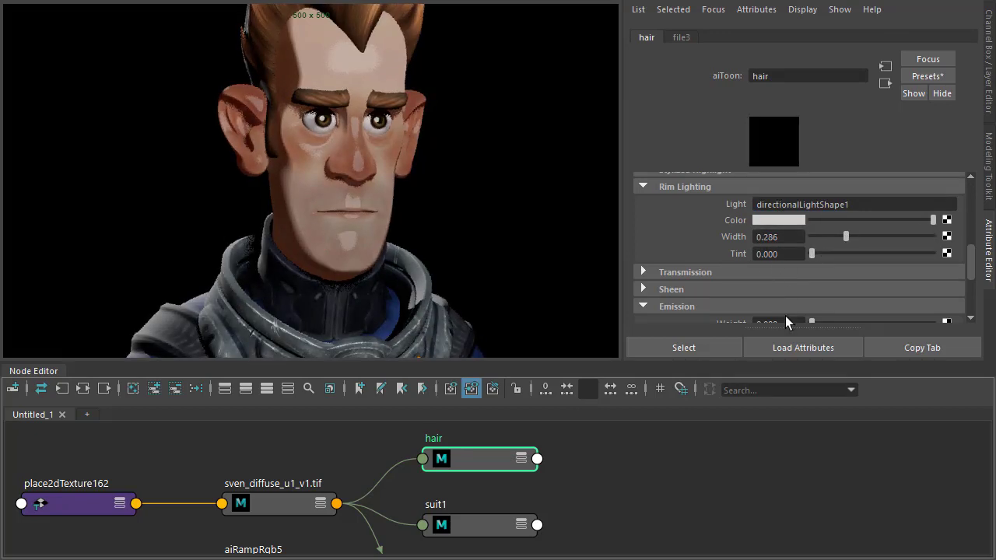
drag(812, 253, 839, 253)
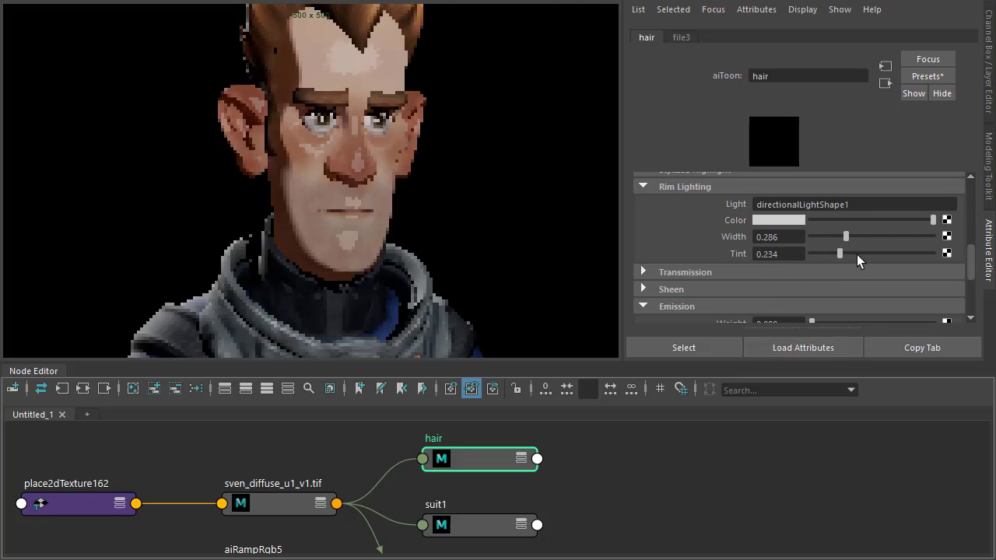
drag(838, 253, 870, 254)
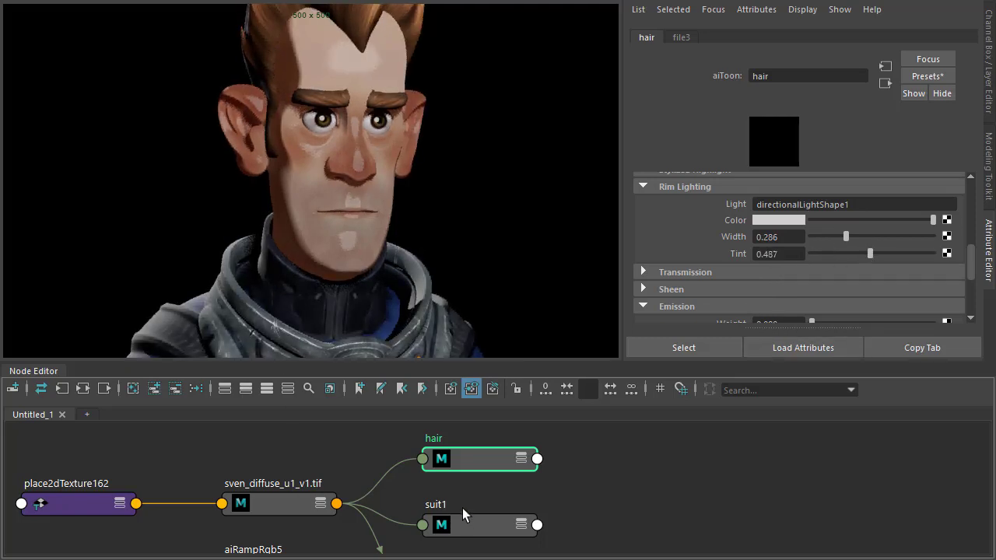